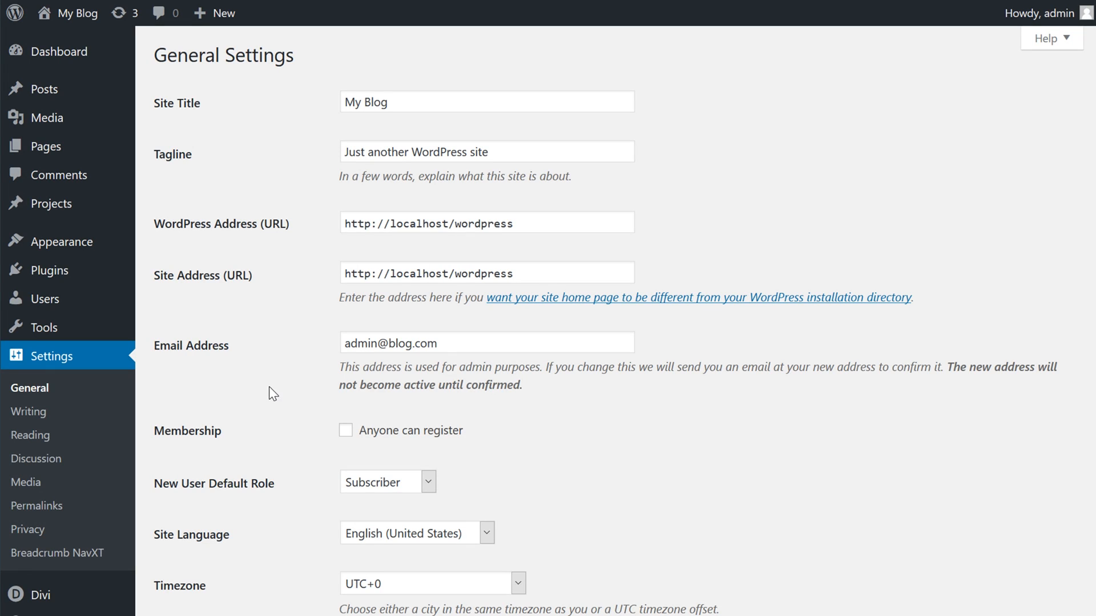
mouse_move(100, 366)
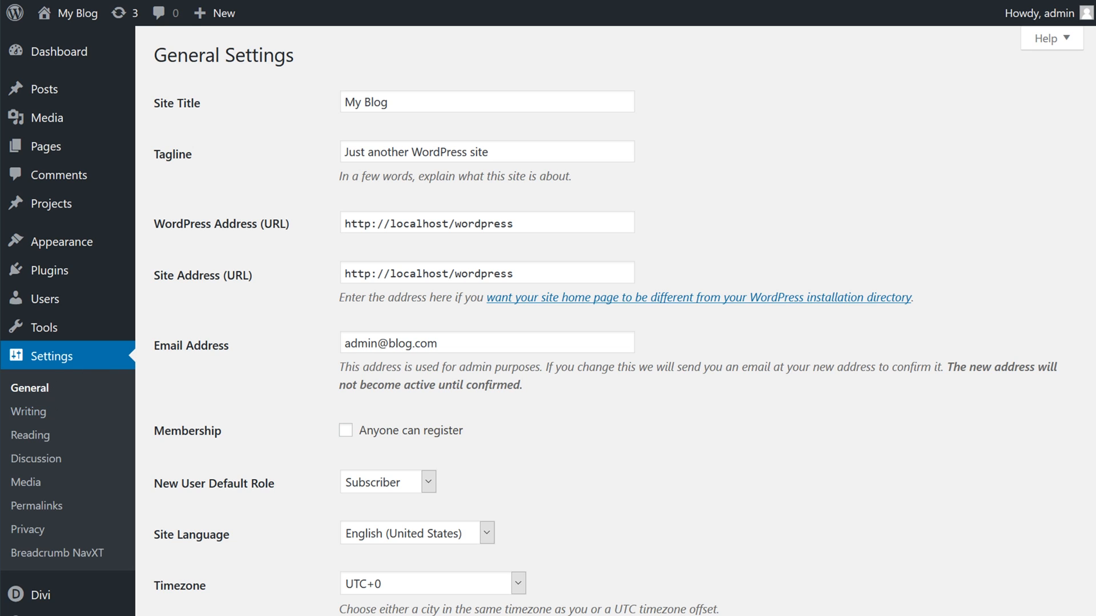
Enable the Membership option 'Anyone can register' in Settings > General.
click(344, 430)
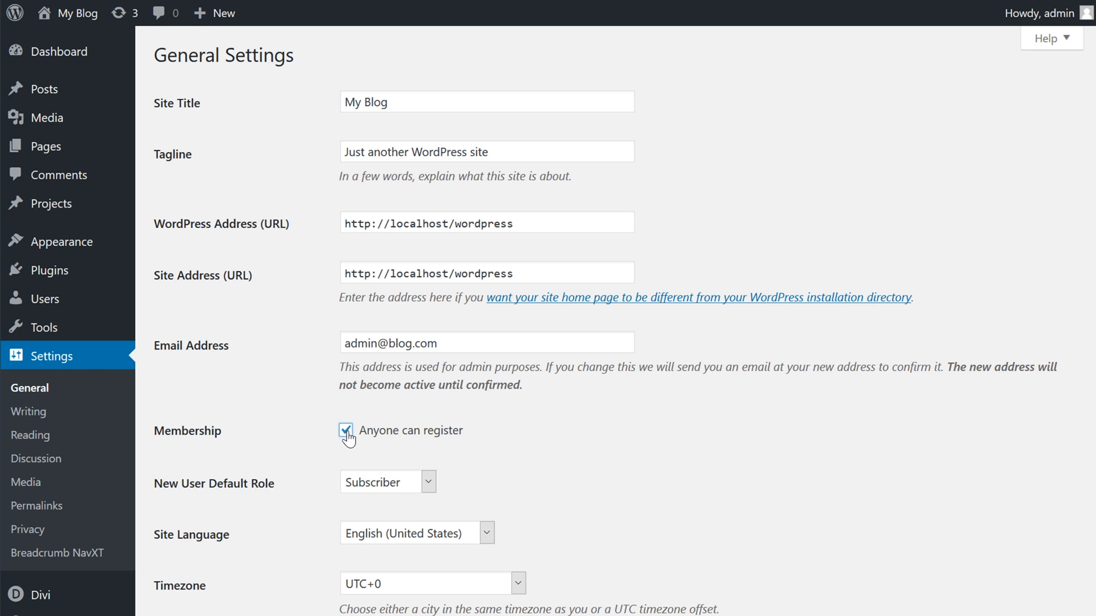
scroll(down, 3)
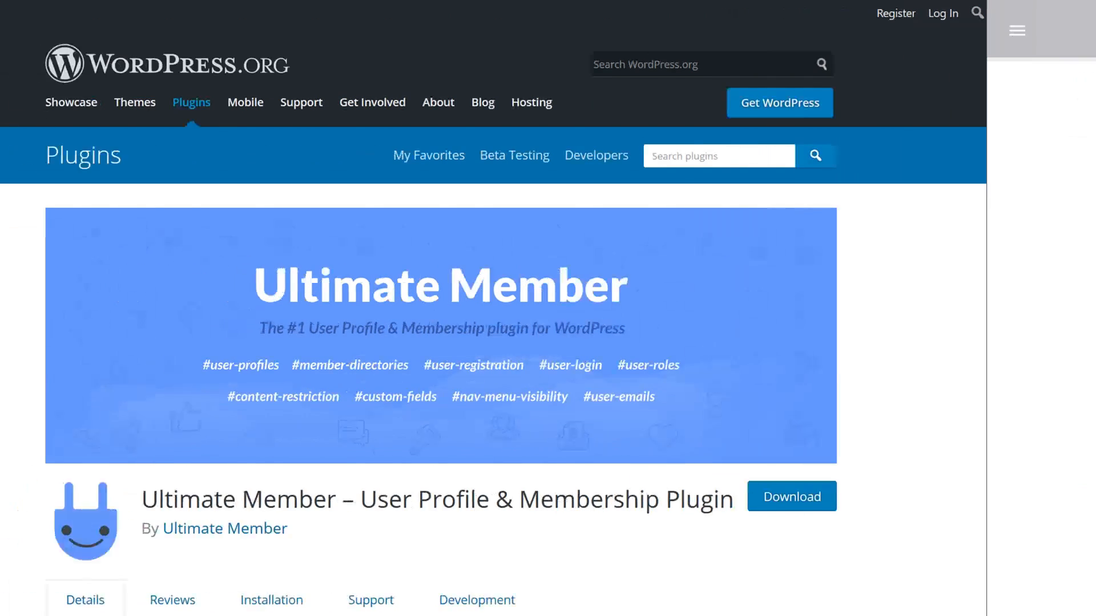
Scroll through the Ultimate Member site's Features and Extensions sections.
scroll(down, 3)
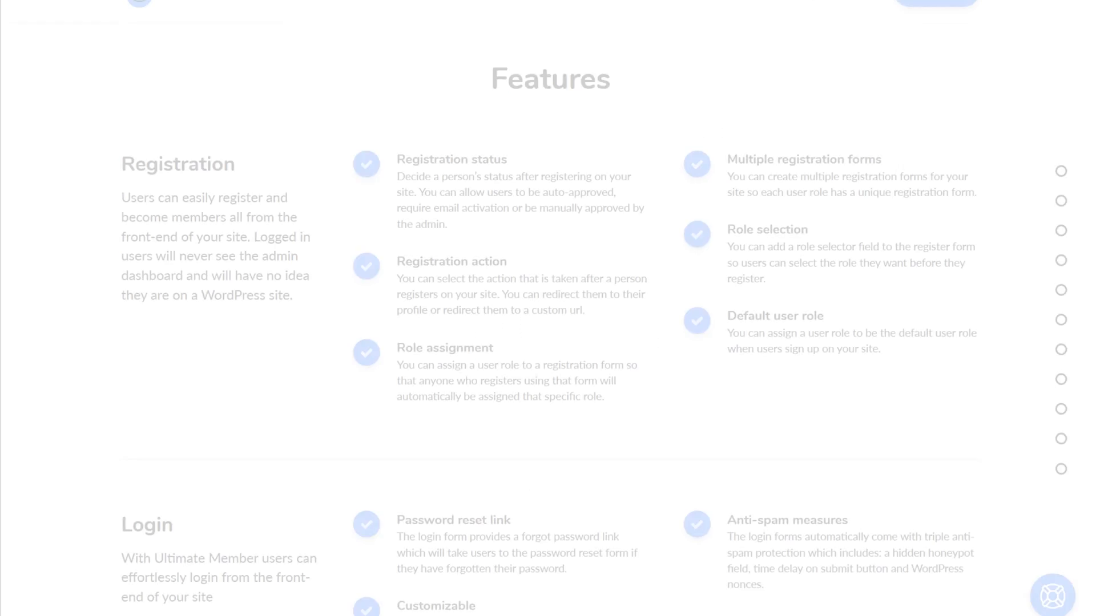
scroll(down, 3)
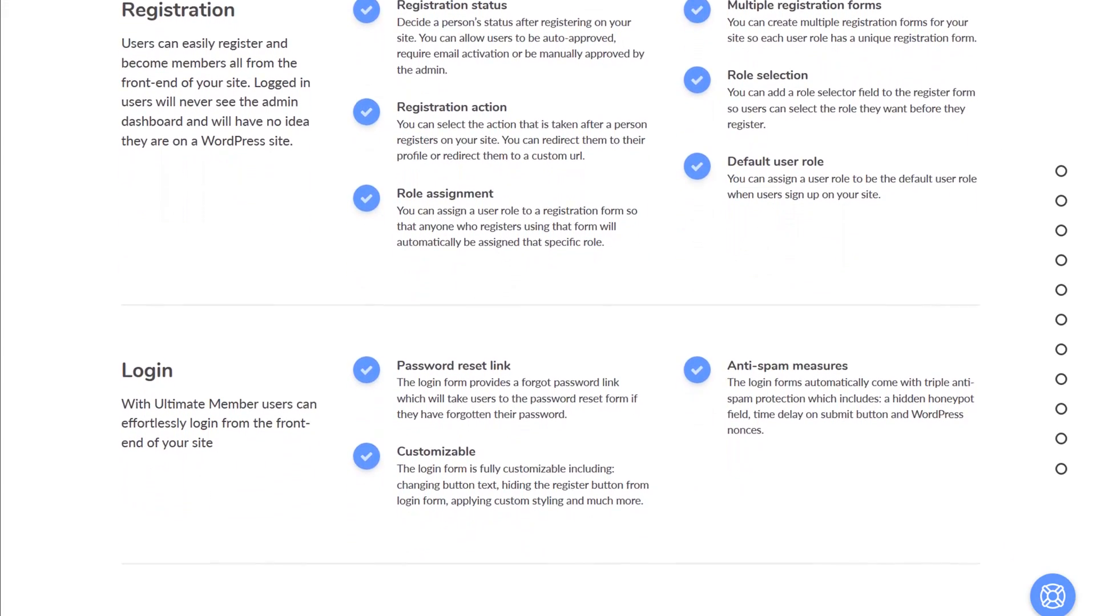
scroll(down, 3)
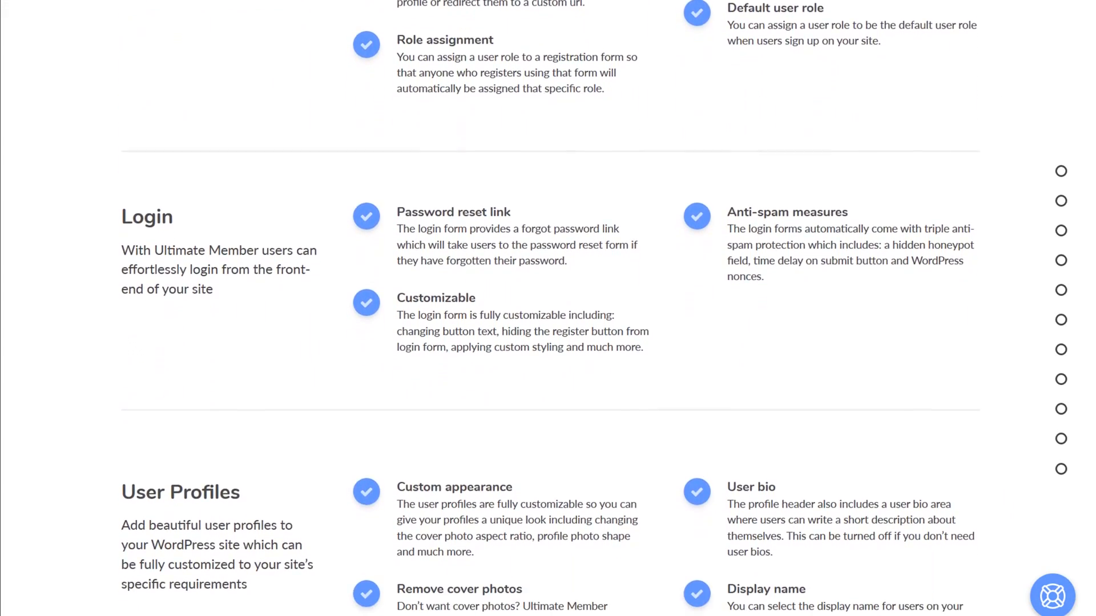
scroll(down, 3)
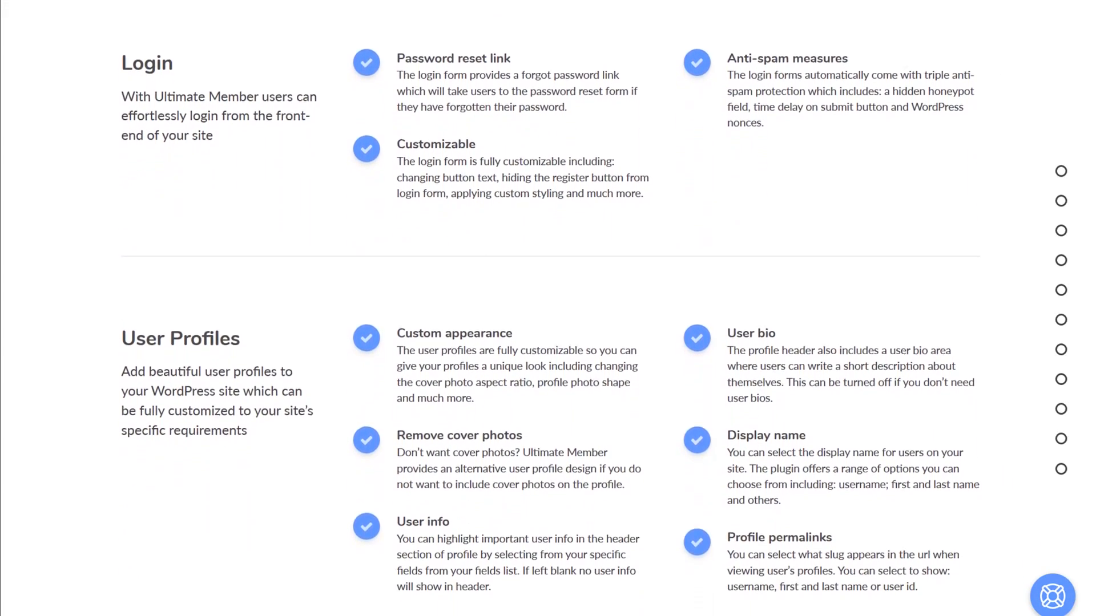
scroll(down, 3)
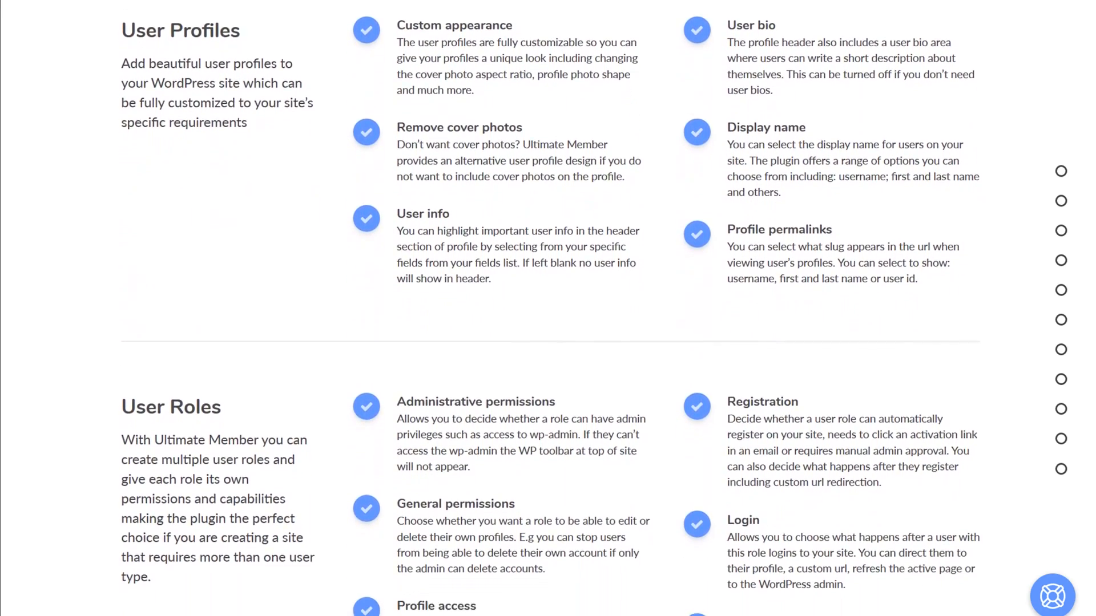
scroll(down, 3)
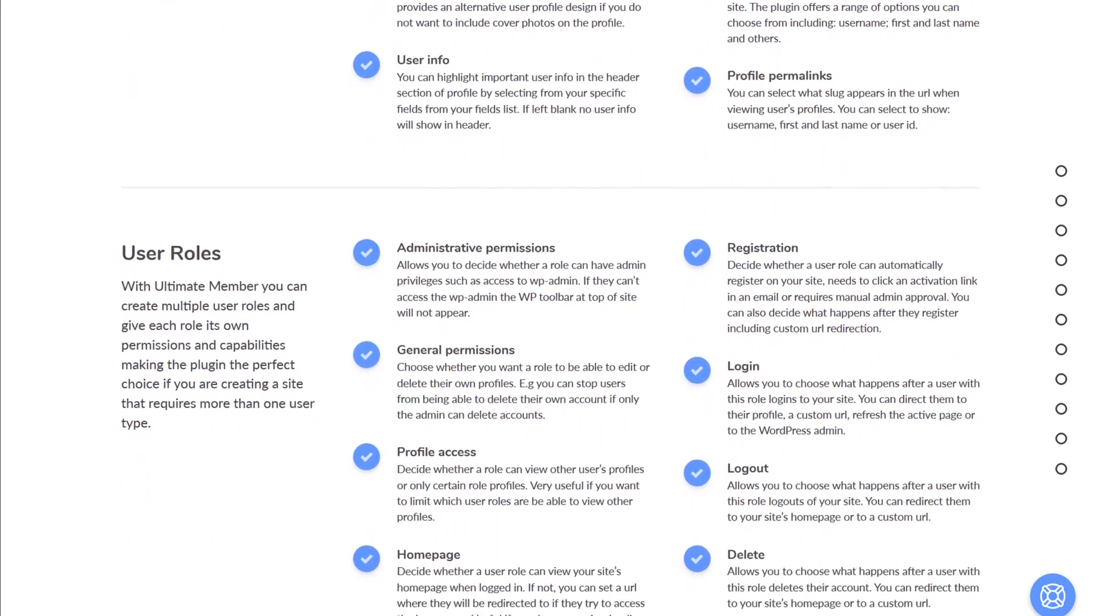
scroll(down, 3)
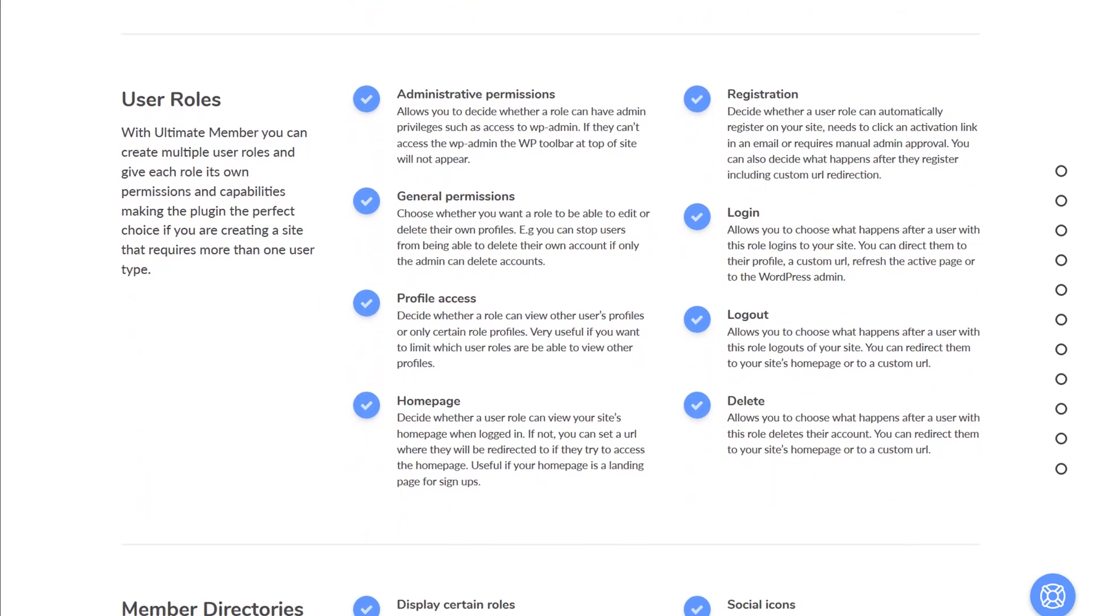
scroll(down, 3)
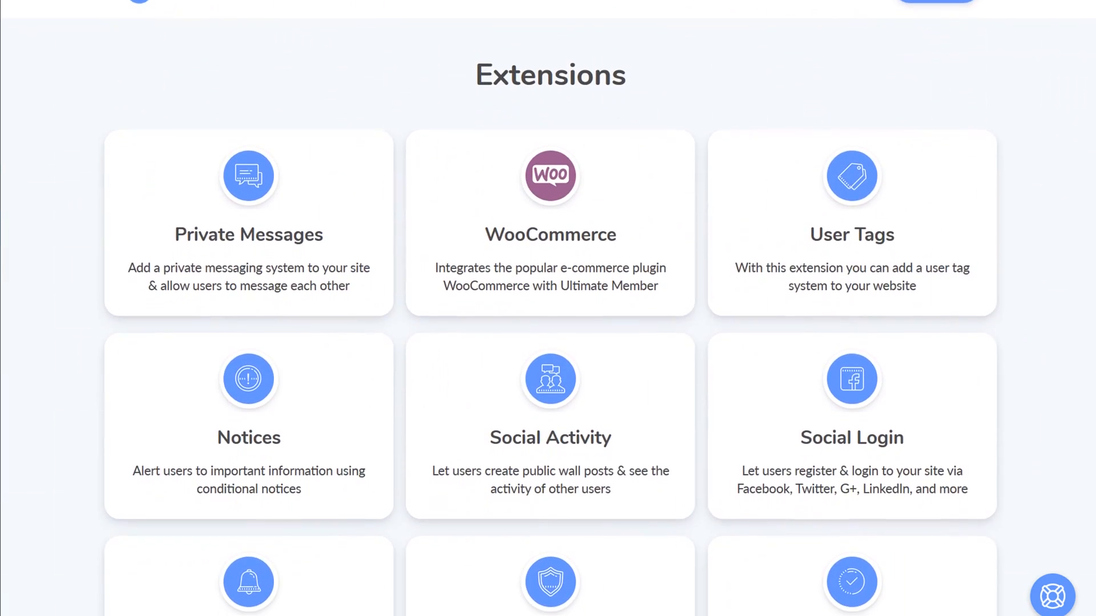
scroll(down, 3)
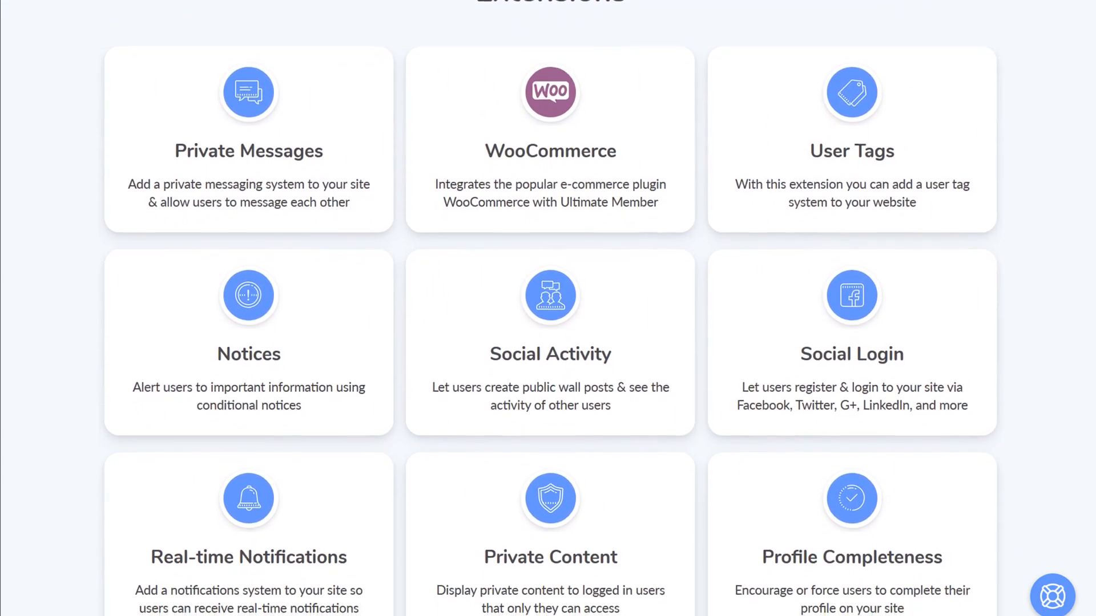
scroll(down, 3)
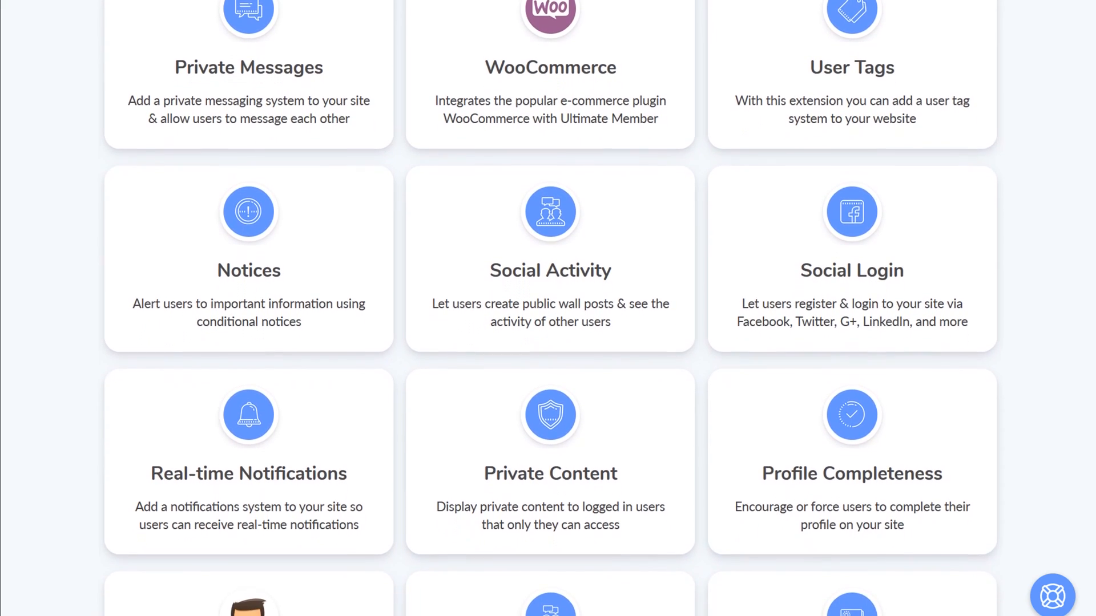
scroll(down, 3)
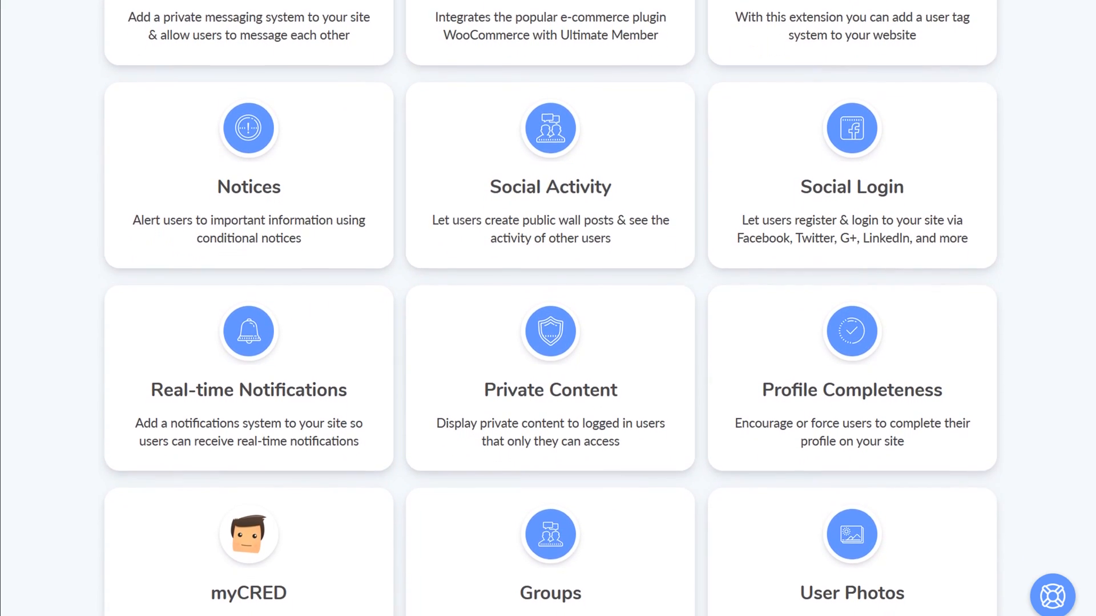
scroll(down, 3)
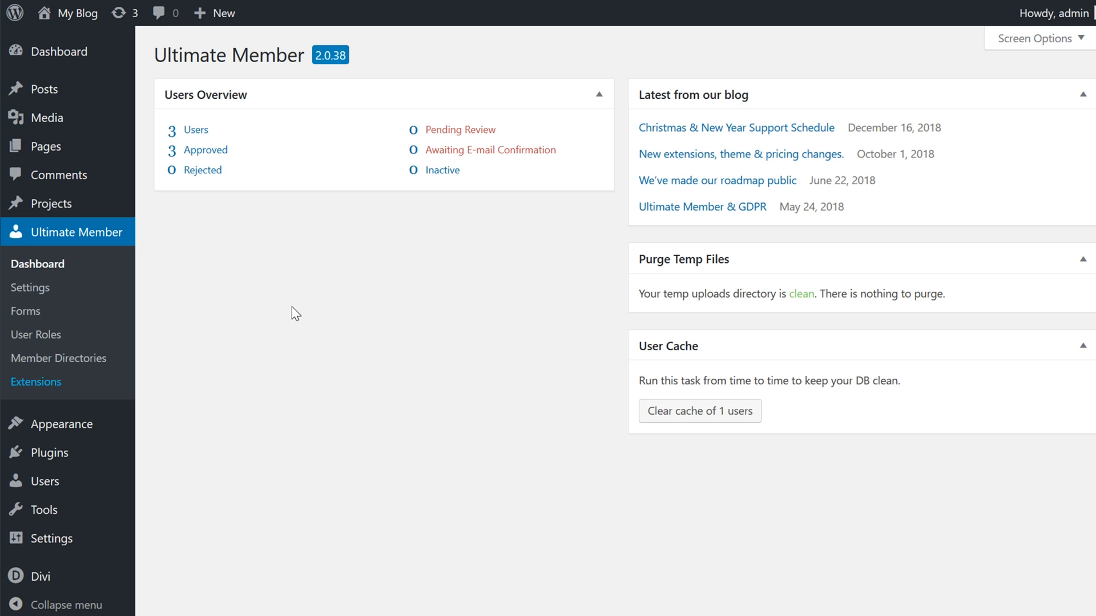
mouse_move(63, 257)
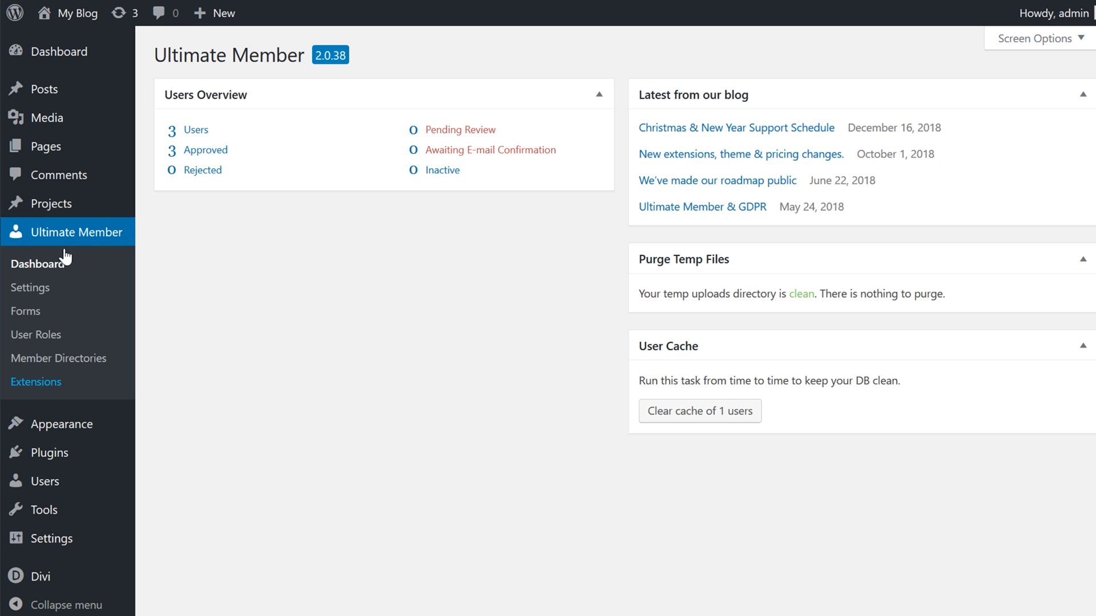
mouse_move(29, 288)
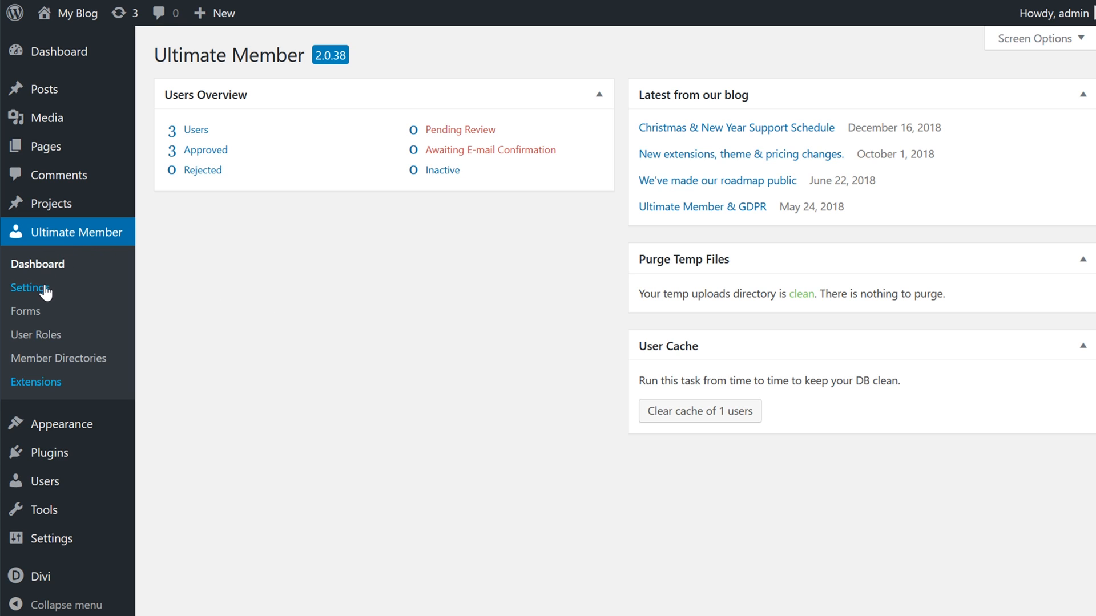
Review the Appearance > Registration Form settings, then return to General's Pages assignments for Register, Login and the rest.
click(31, 288)
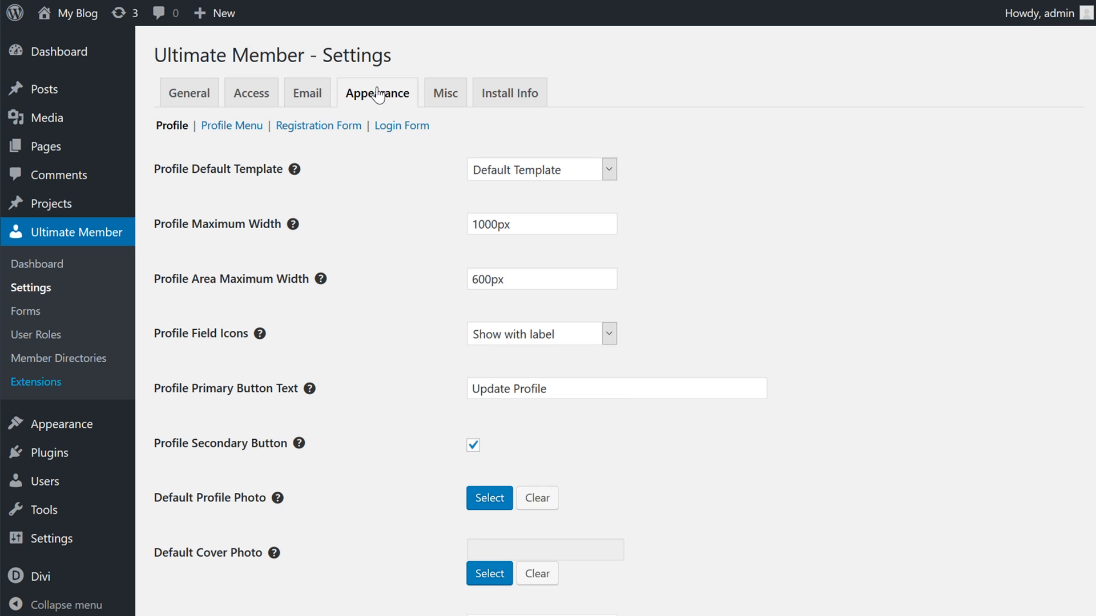
click(319, 126)
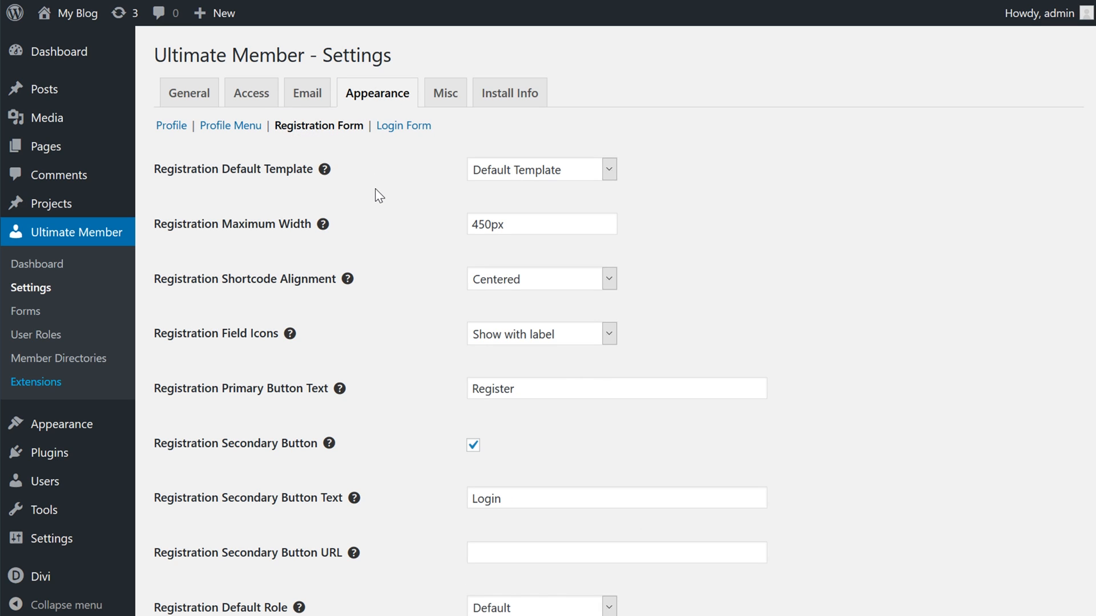
click(189, 93)
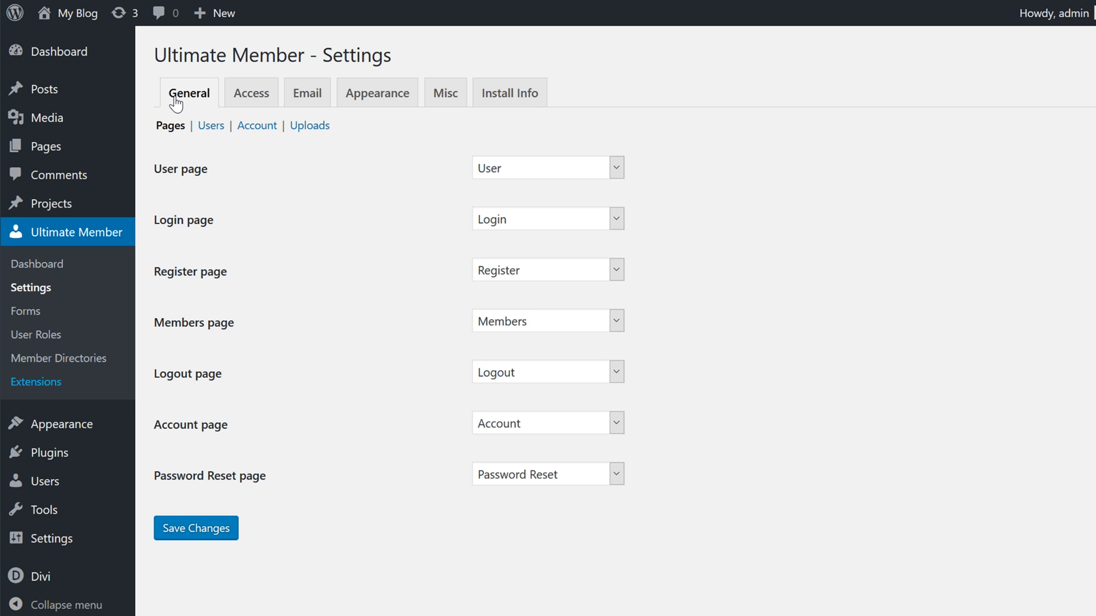
mouse_move(103, 322)
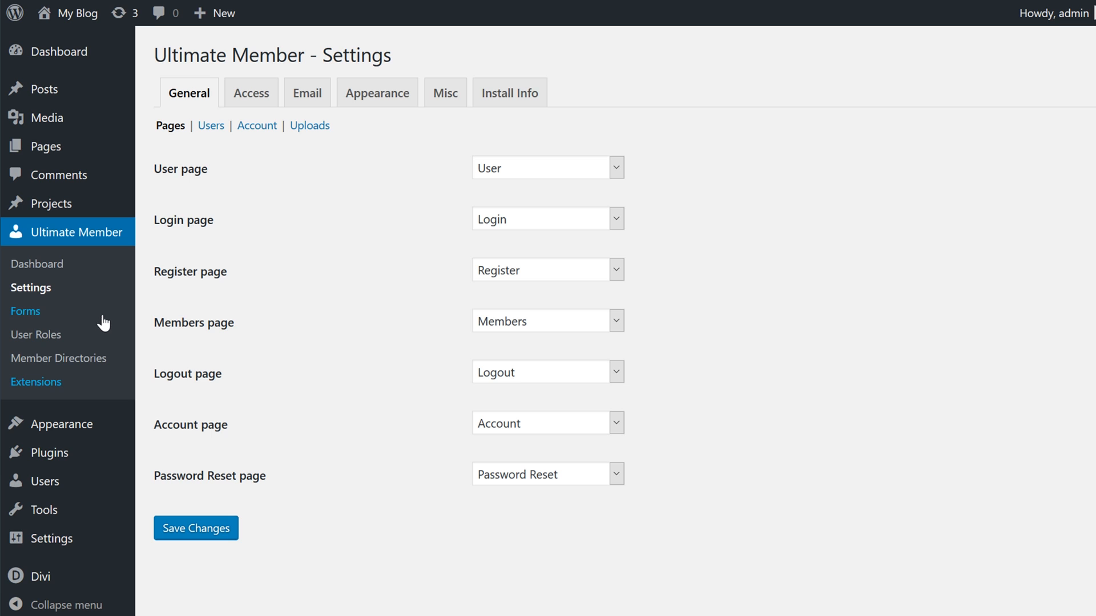
Edit the Default Registration form and review the Fields Manager's available extra fields.
click(25, 310)
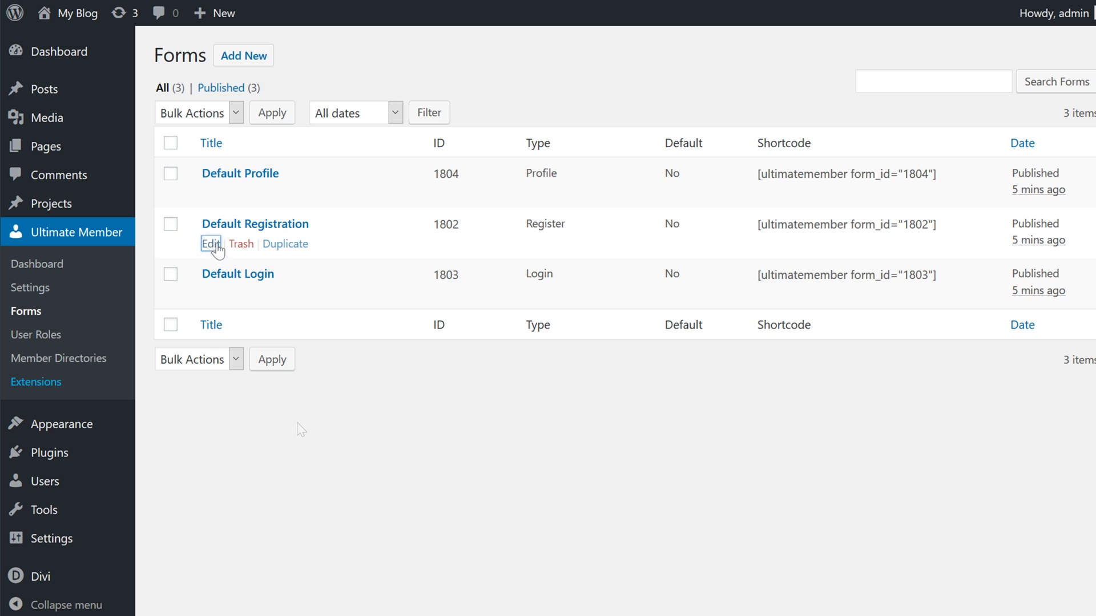
click(210, 245)
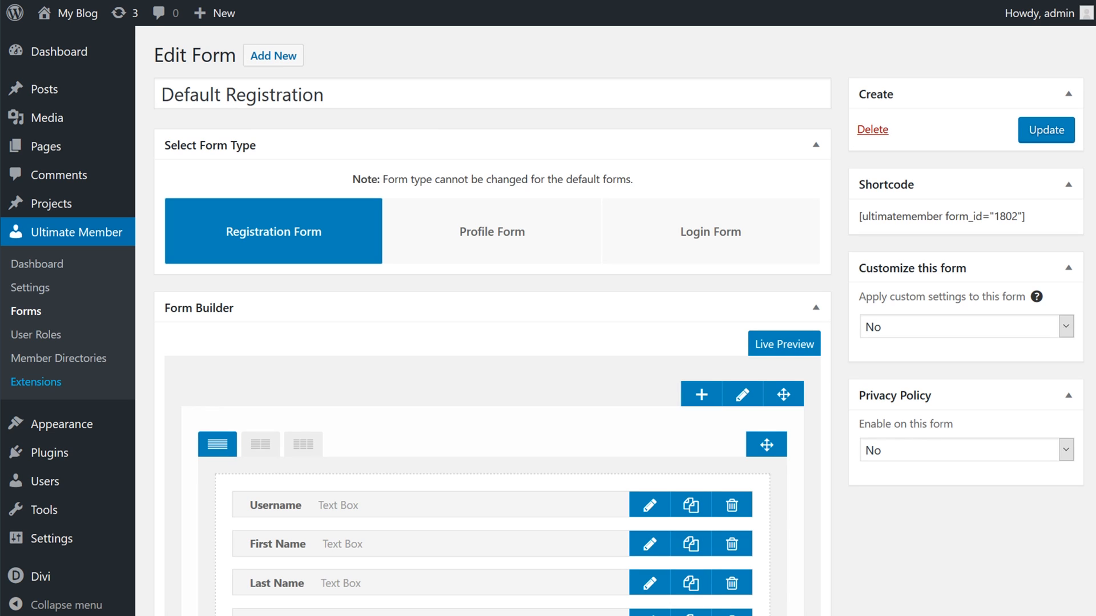
scroll(down, 3)
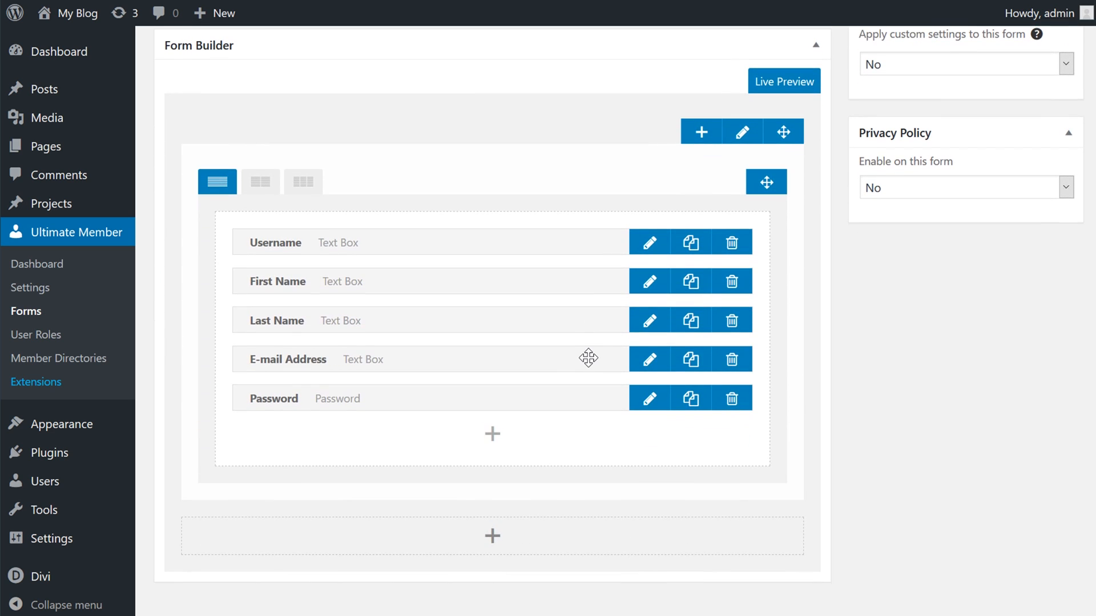
click(701, 131)
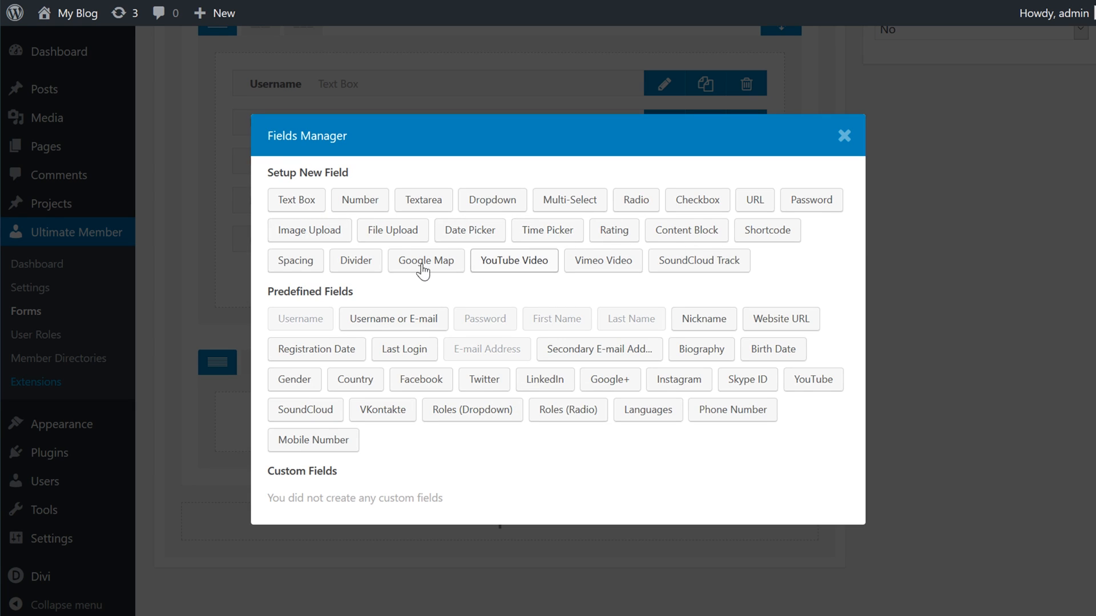
mouse_move(747, 379)
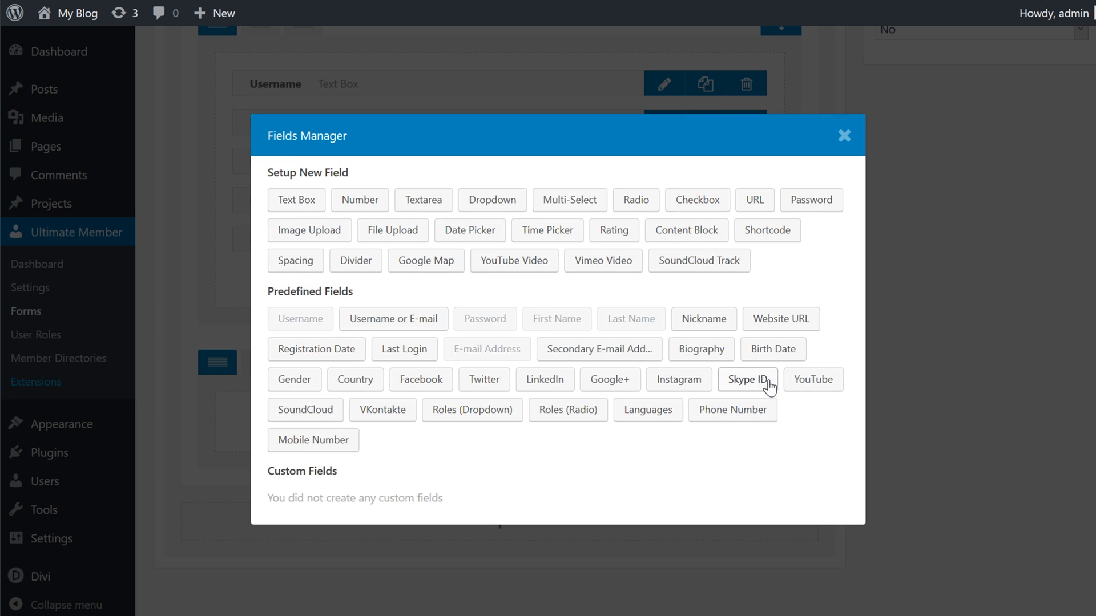
mouse_move(637, 310)
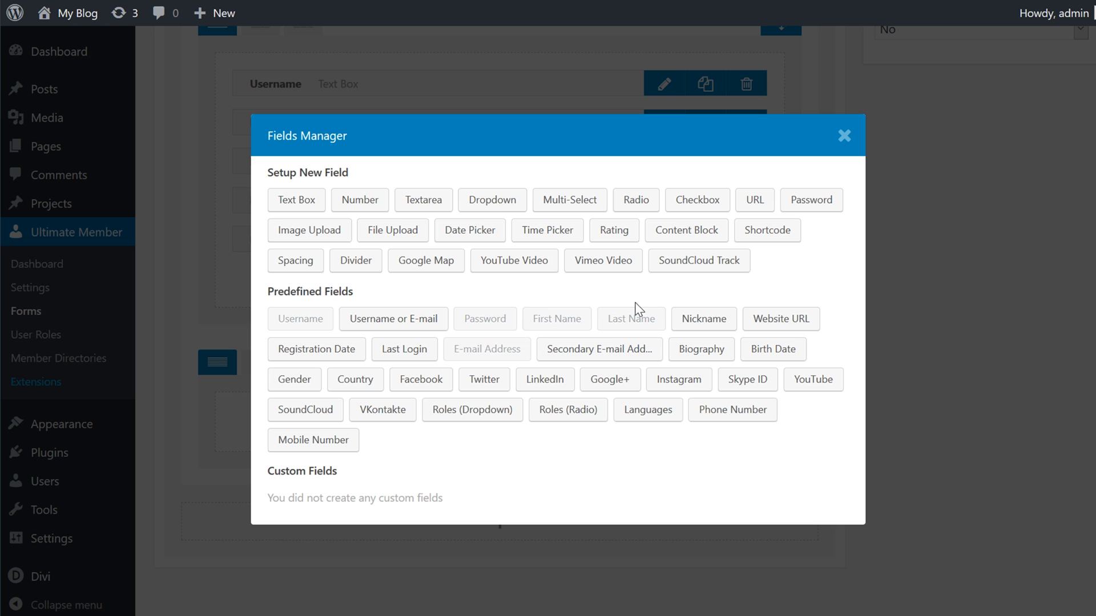
click(845, 136)
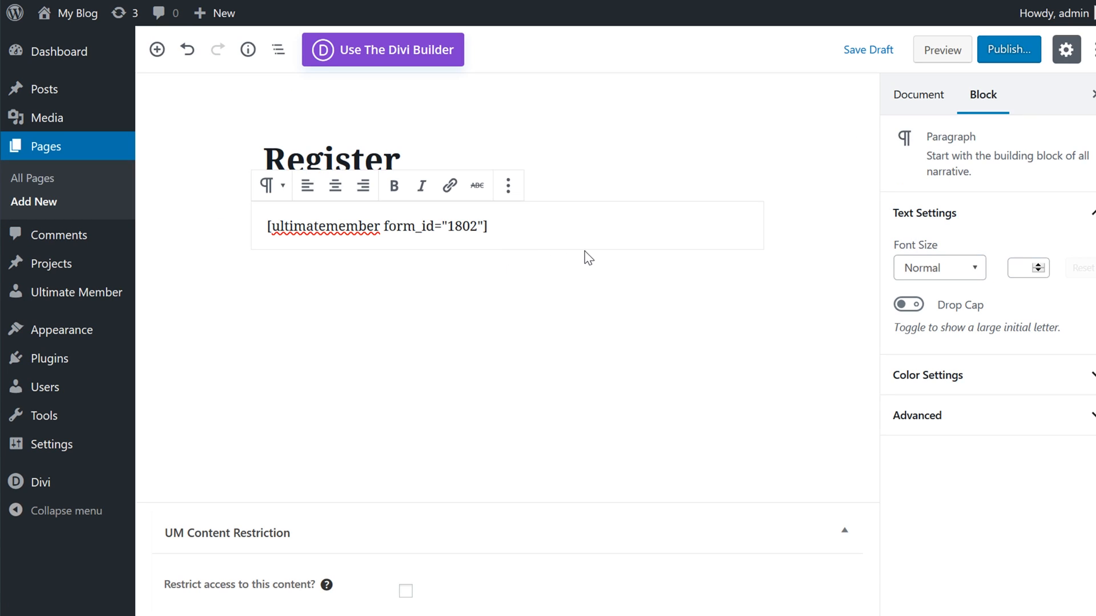
Publish the Register page and view the live form with username, name, email and password fields.
click(1008, 49)
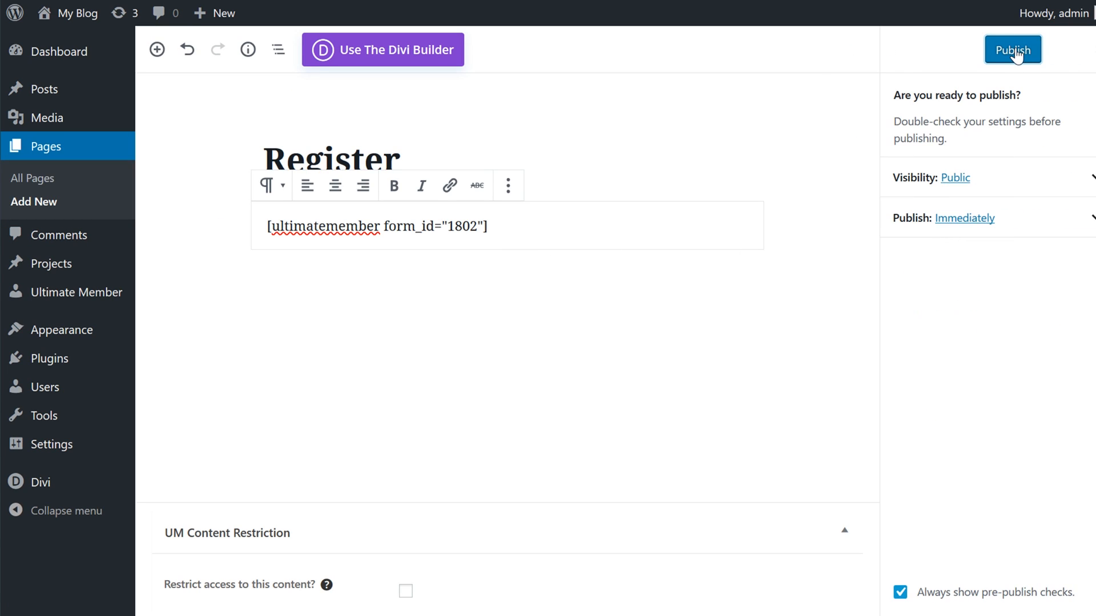
click(1013, 49)
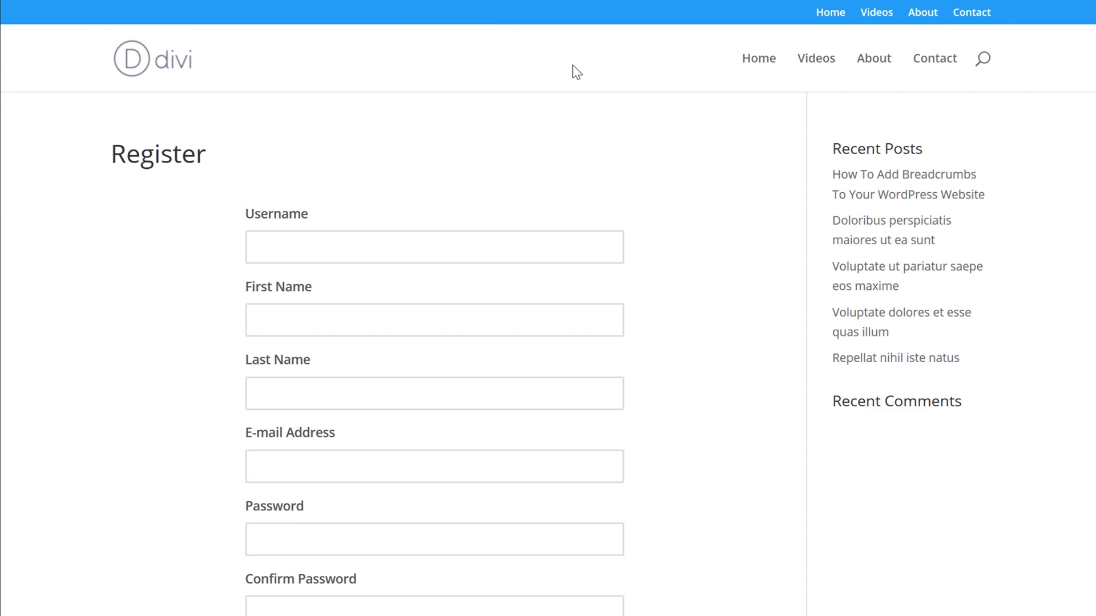
mouse_move(595, 91)
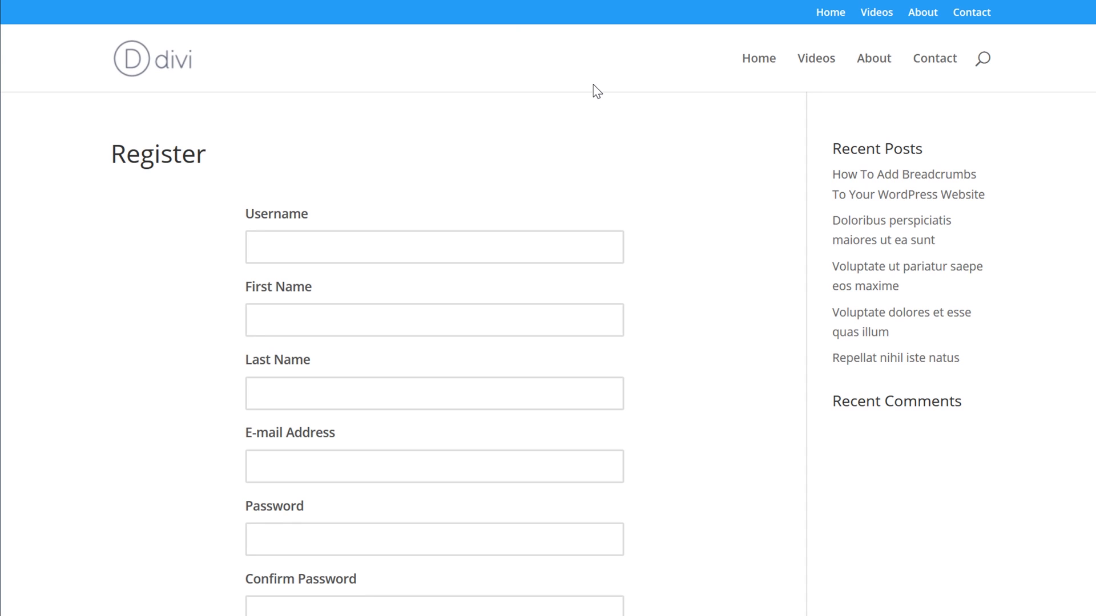
scroll(down, 3)
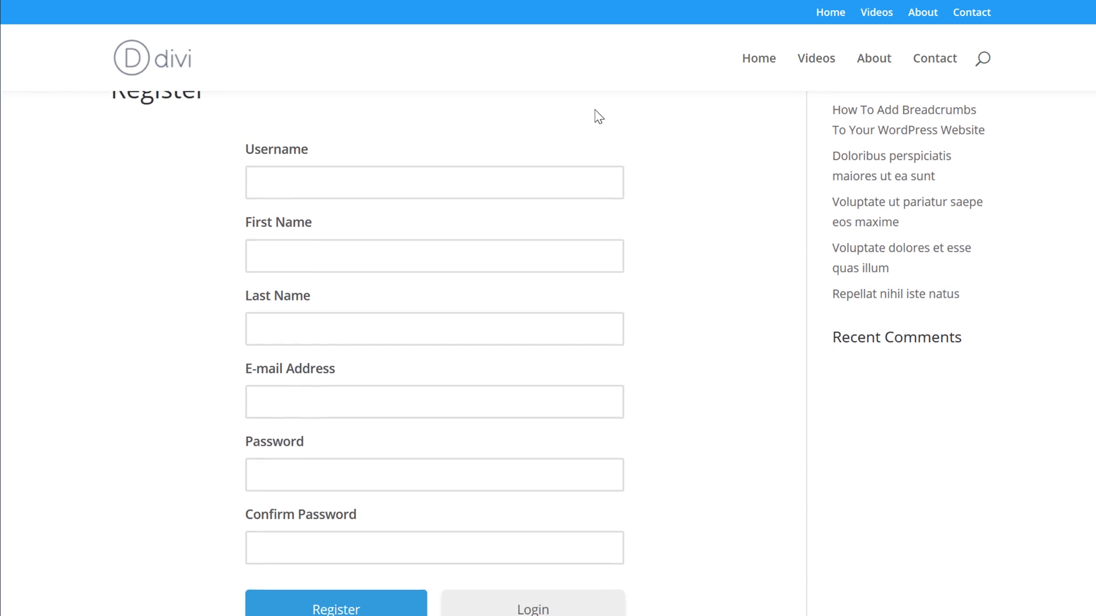
scroll(down, 3)
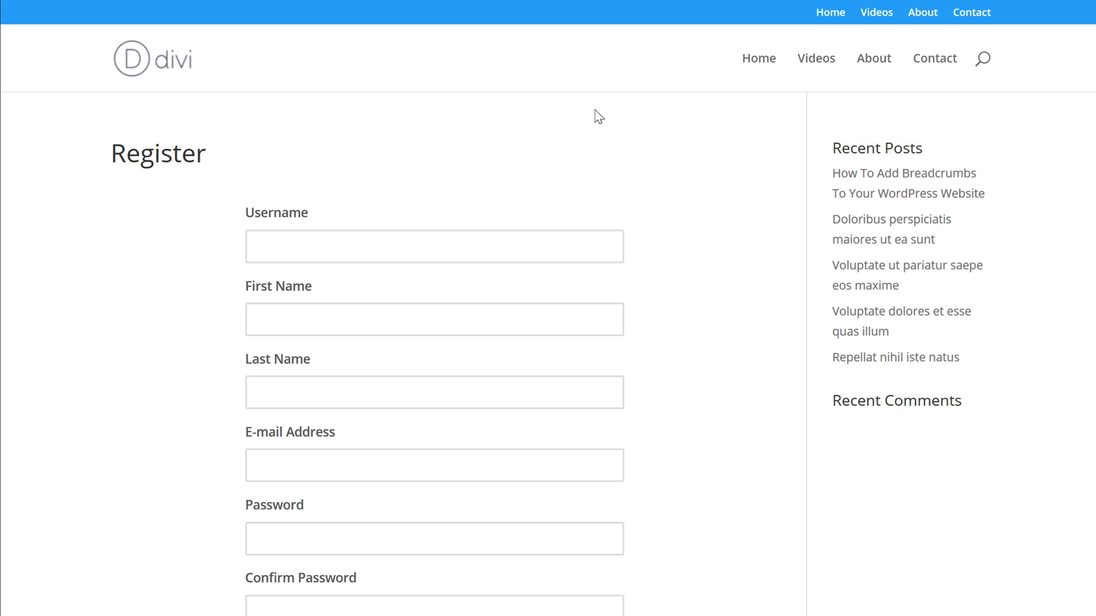
Scroll the Elegant Themes article 'How to Create a Custom WordPress Registration Page'.
scroll(down, 3)
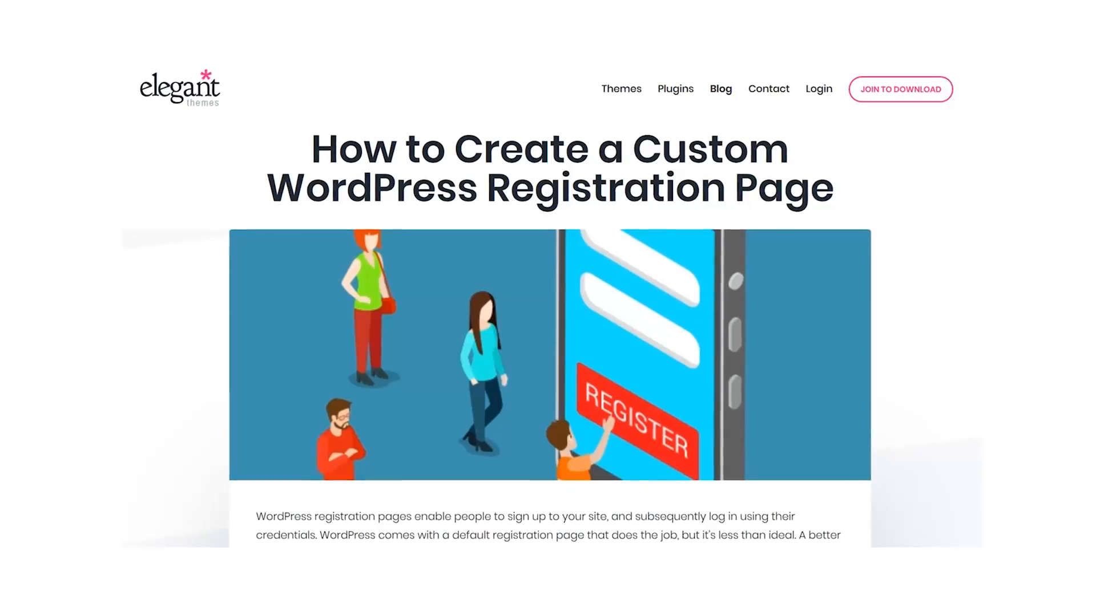
scroll(down, 3)
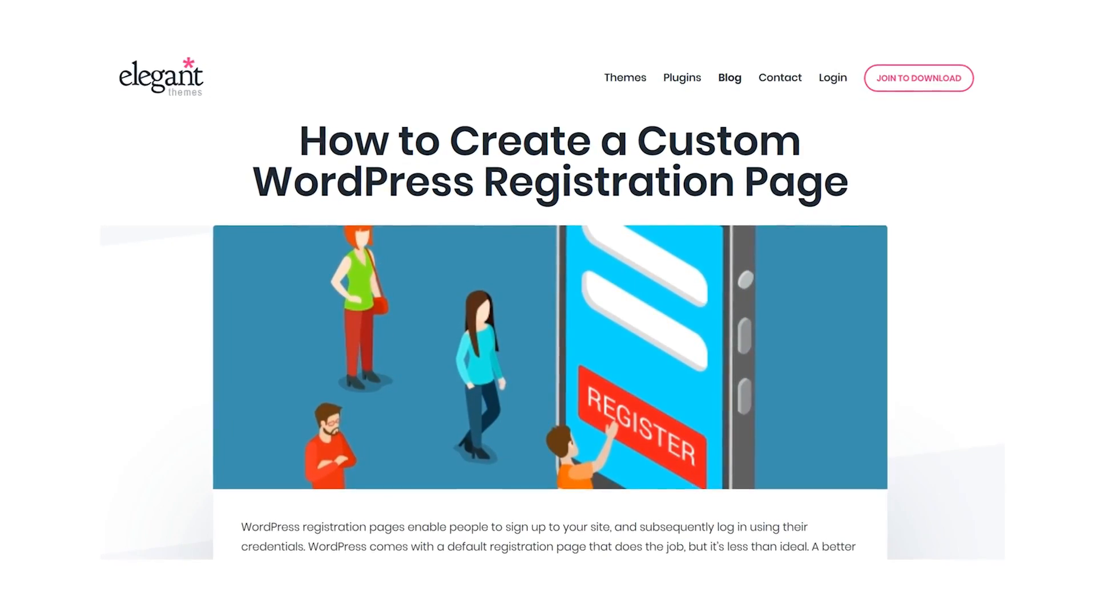